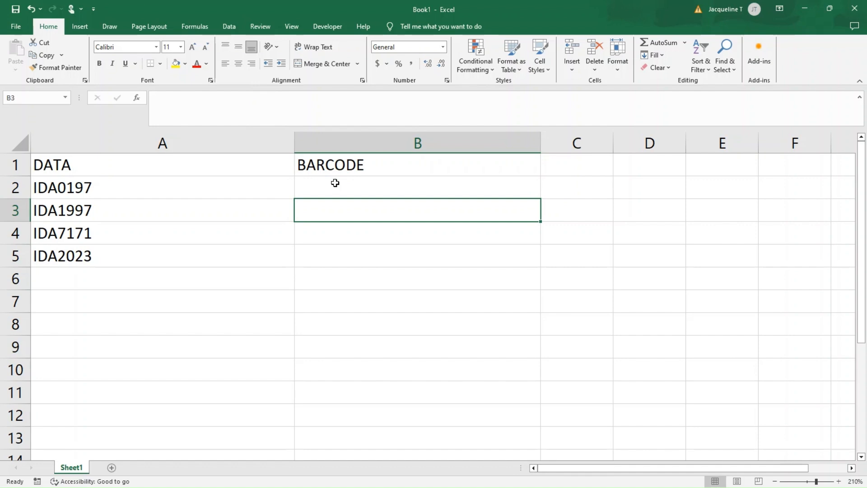
mouse_move(319, 187)
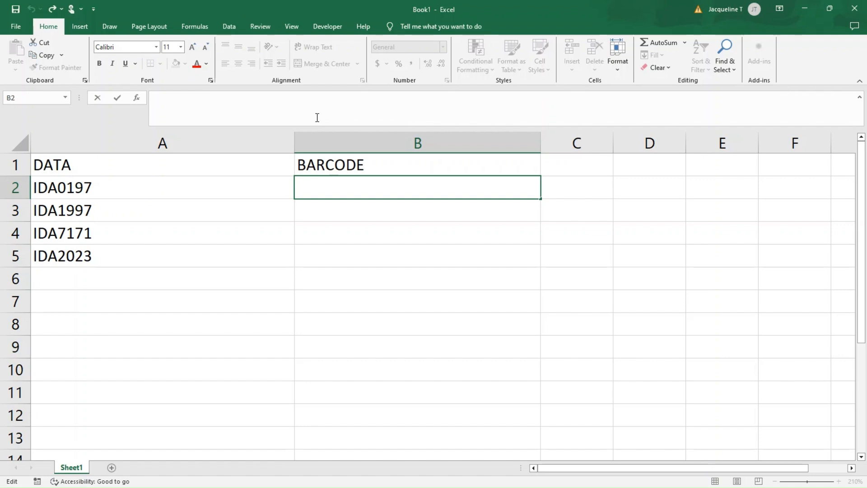
Enter the formula ="*"&A2&"*" in B2 so it shows *IDA0197*
type("=")
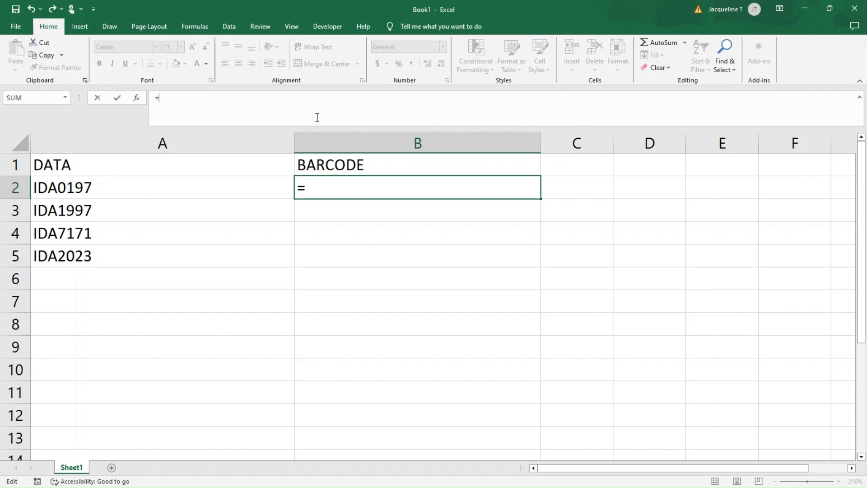
type("\"*")
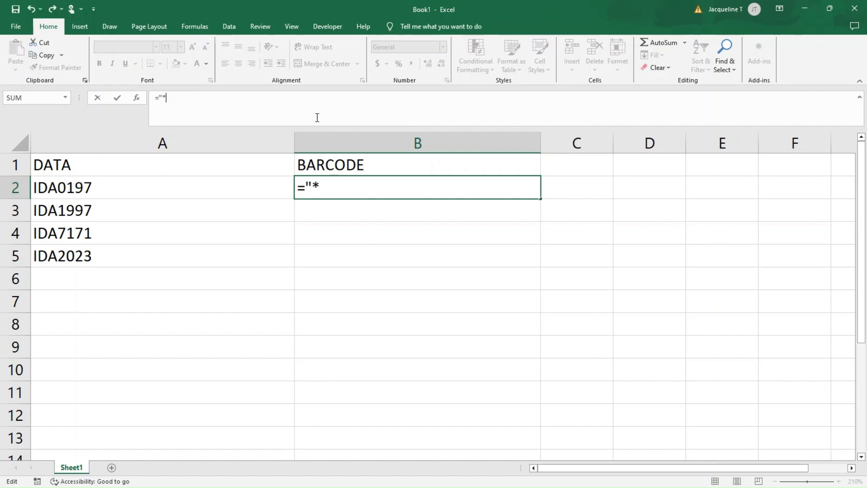
type("\"")
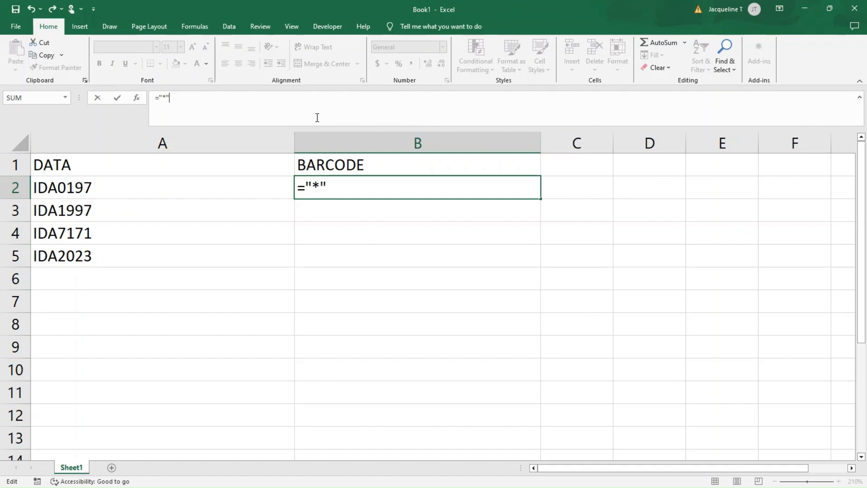
type("&")
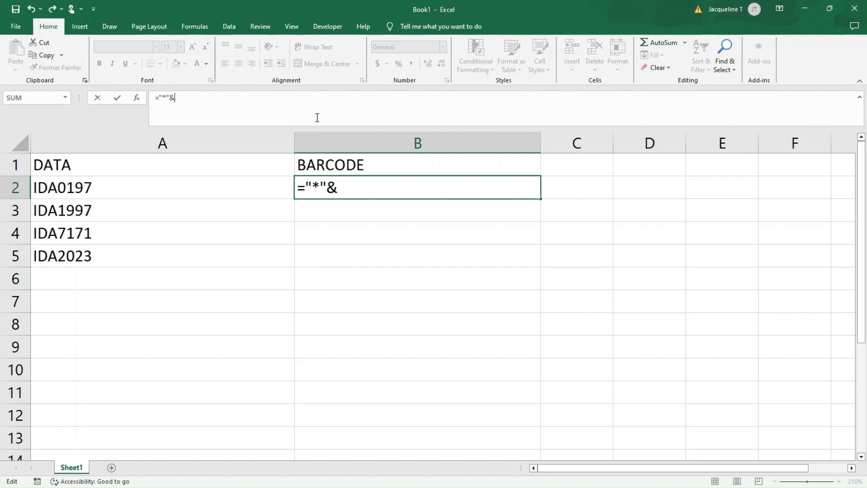
left_click(62, 187)
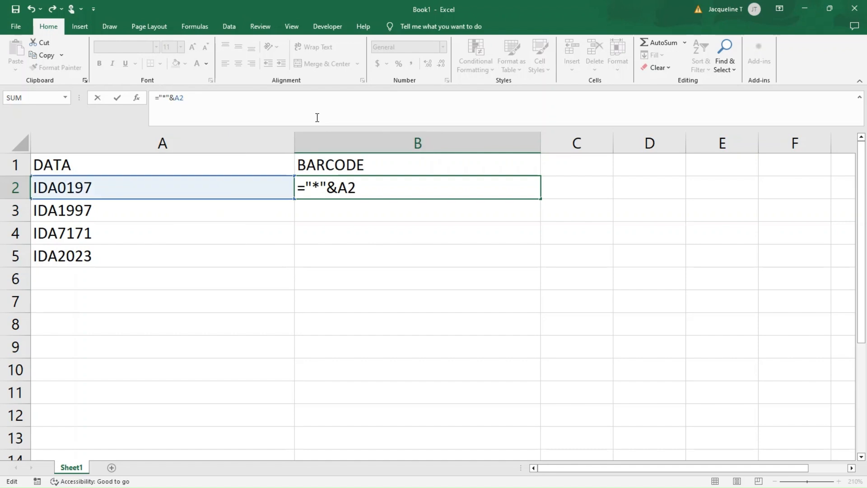
type("&\"")
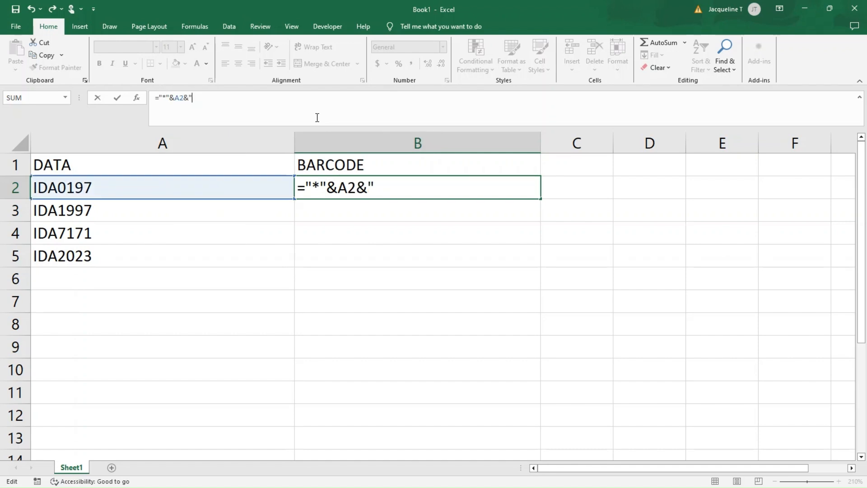
type("*\"")
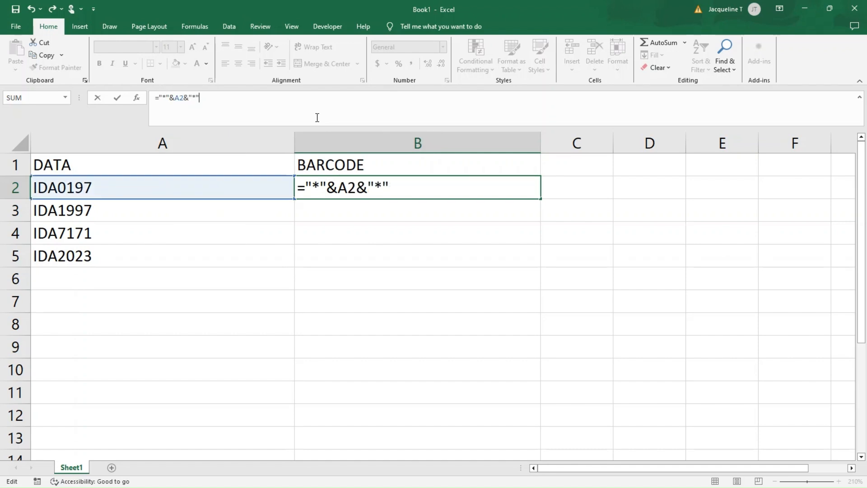
key("Enter")
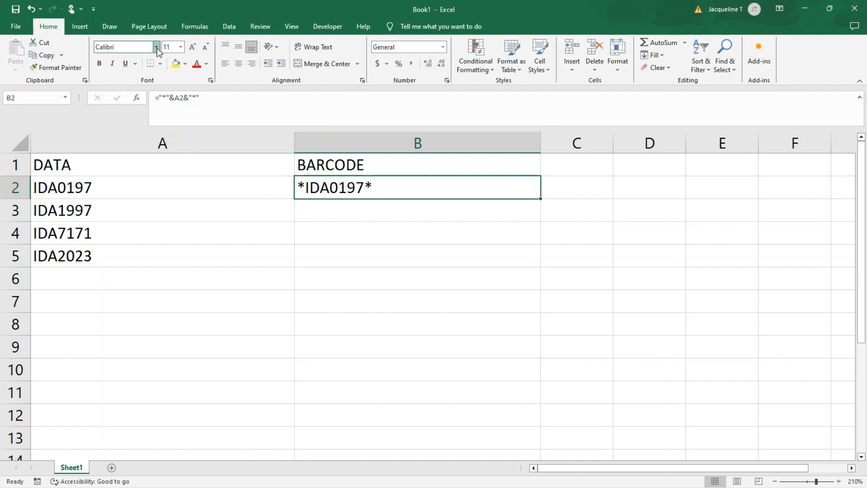
Apply the IDAutomationHC39 barcode font to B2 and confirm the corrected start/stop formula
left_click(156, 47)
type("(")
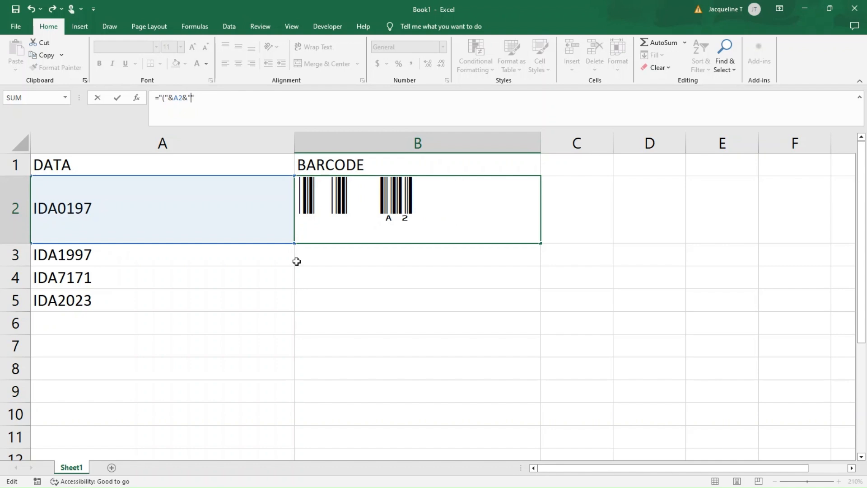
type(")")
key("Enter")
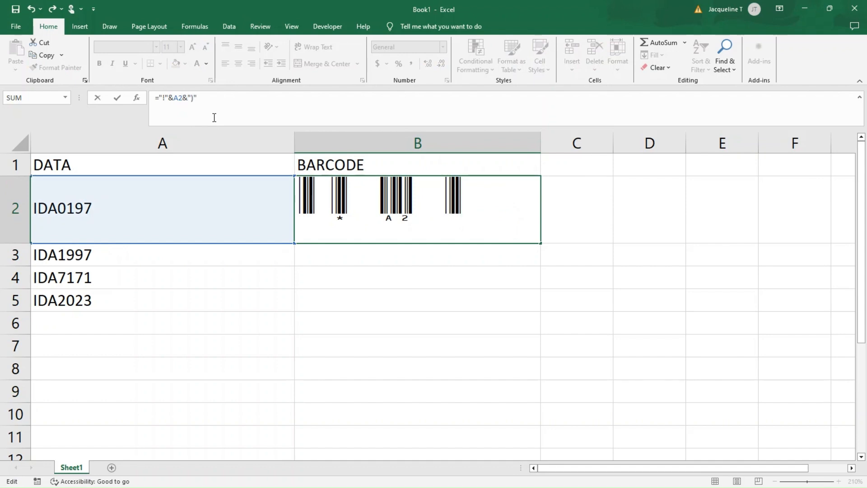
key("Enter")
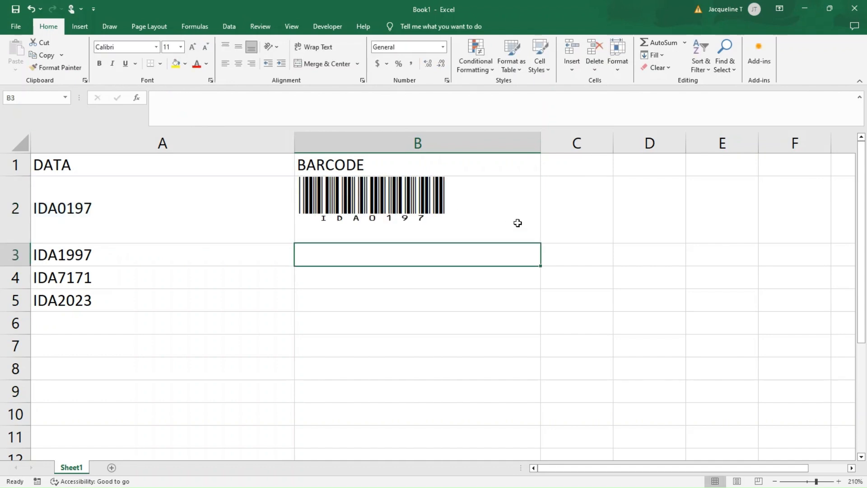
Fill the B2 barcode formula down to B5, then move to a new Sheet2
left_click(417, 199)
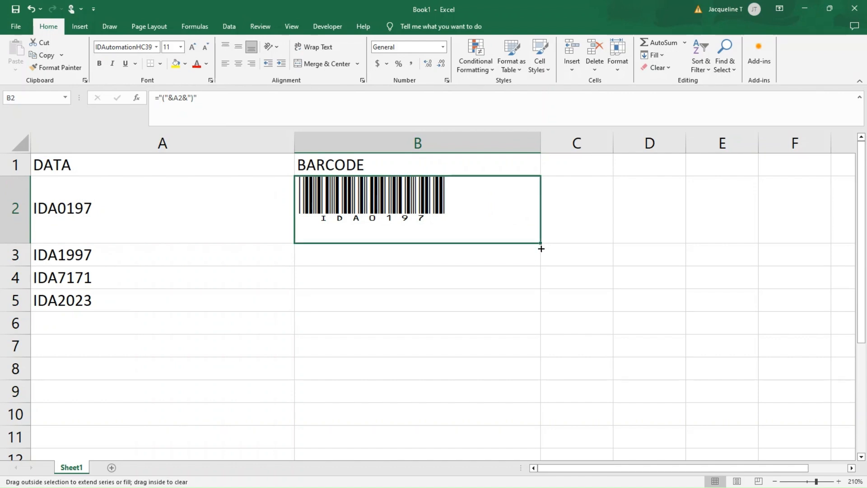
left_click_drag(541, 248, 542, 265)
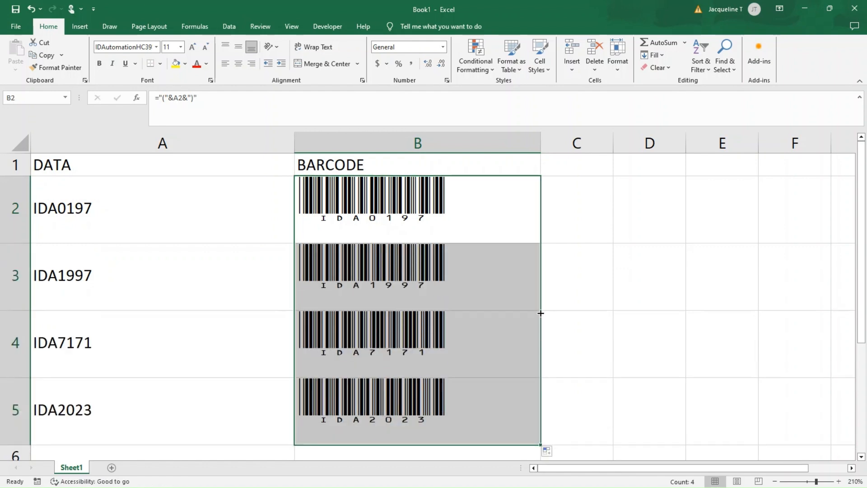
mouse_move(506, 420)
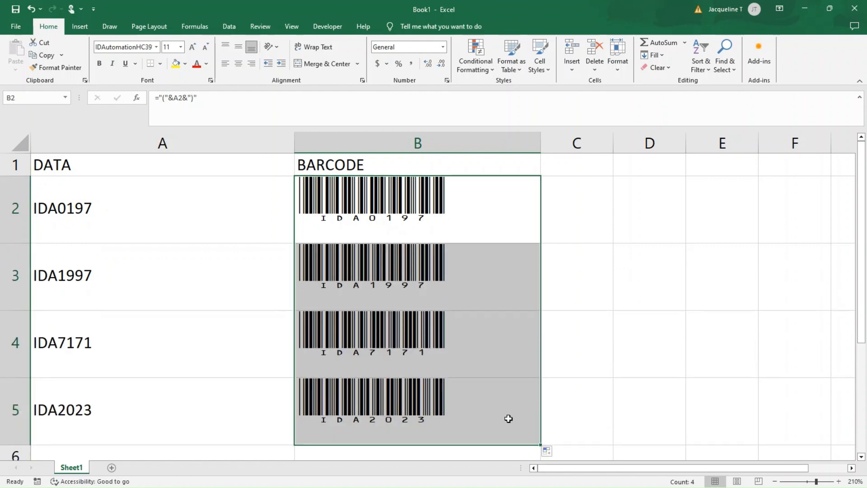
left_click(417, 208)
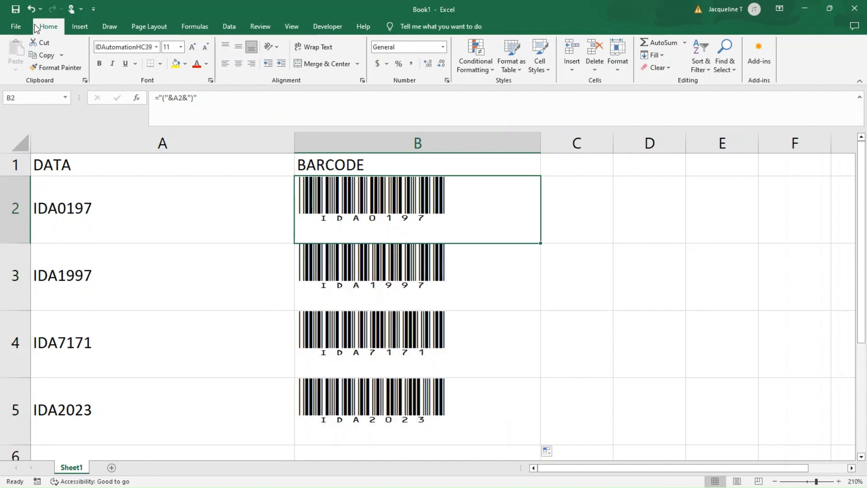
mouse_move(261, 157)
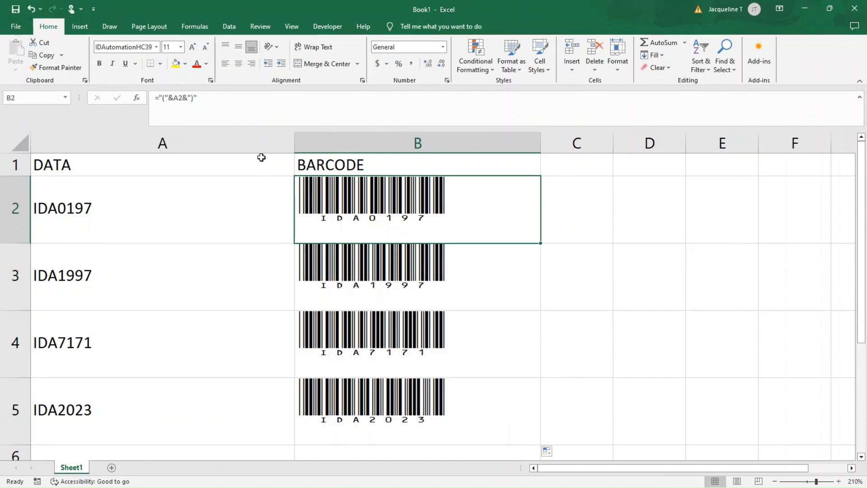
left_click(111, 467)
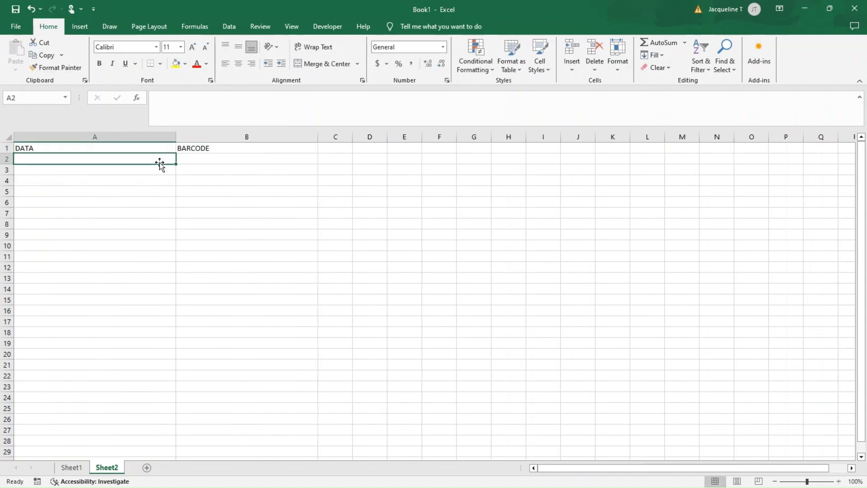
On Sheet2, enter 12345678 in A2 and ="("&A2&")" in B2 as an IDAutomationCBM barcode
type("12345678")
left_click(247, 159)
type("=\"")
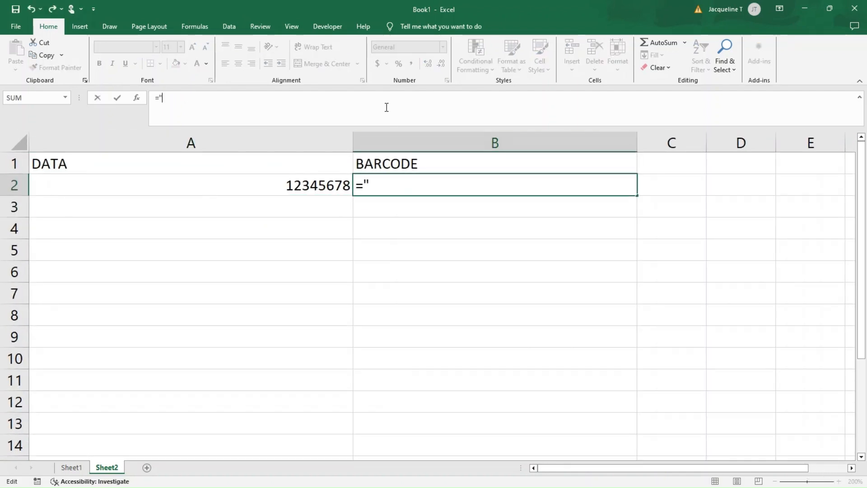
type("(")
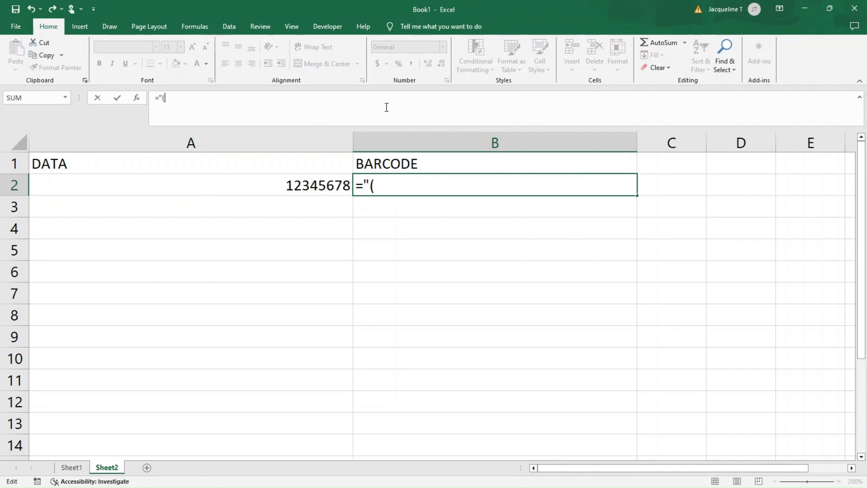
type("\"&A2")
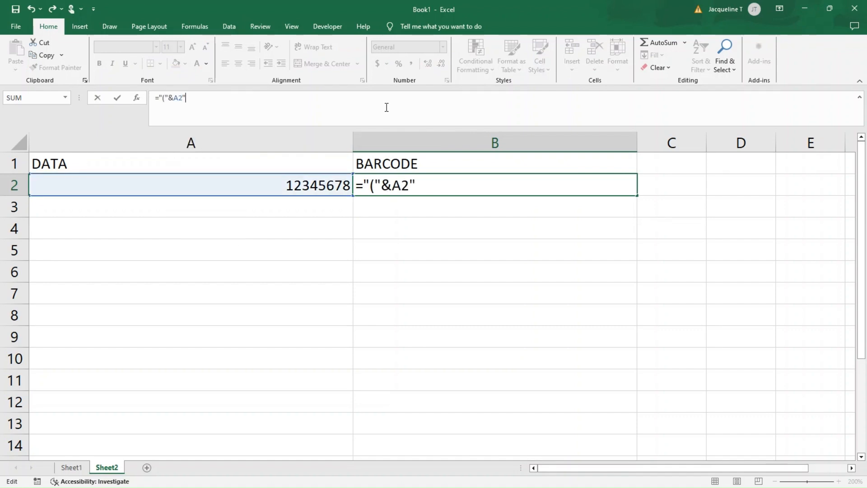
type("&\"")
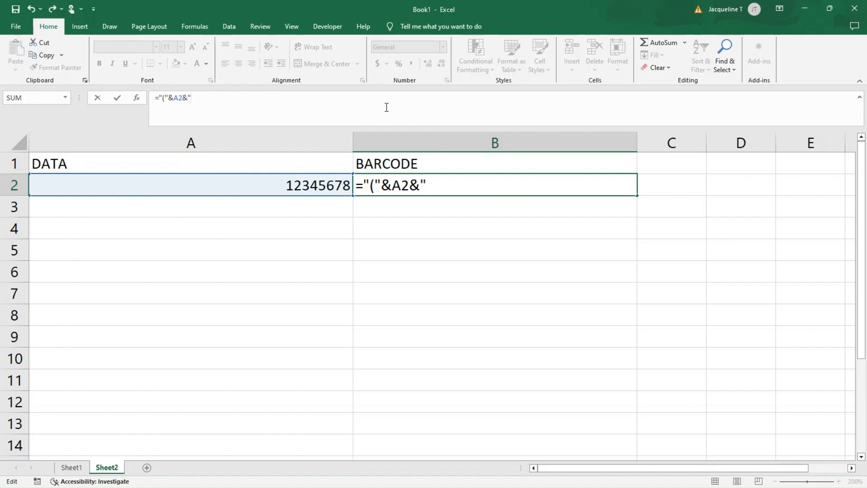
key("Enter")
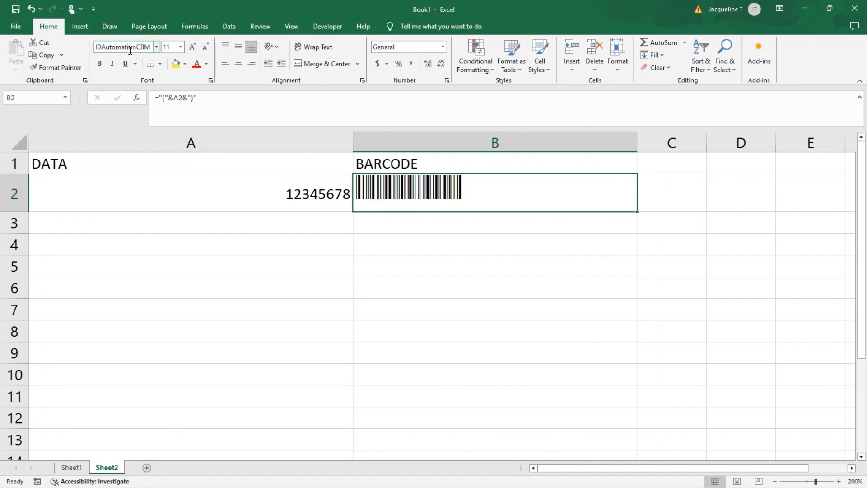
left_click(500, 221)
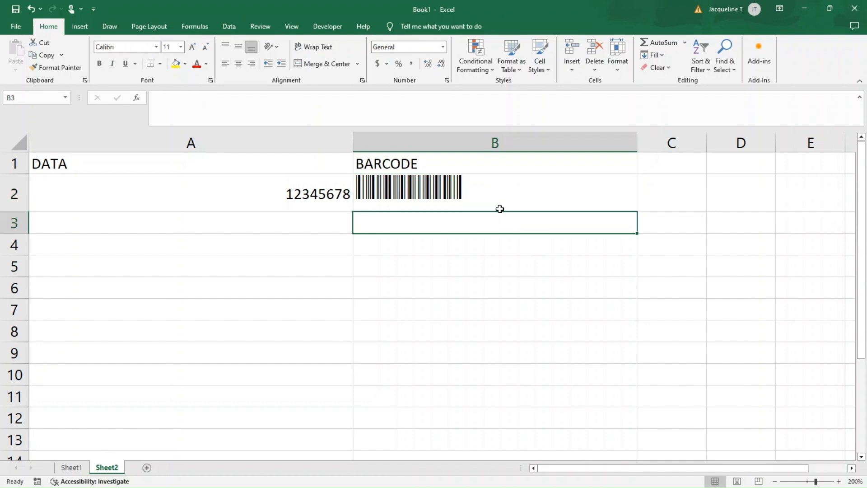
mouse_move(544, 393)
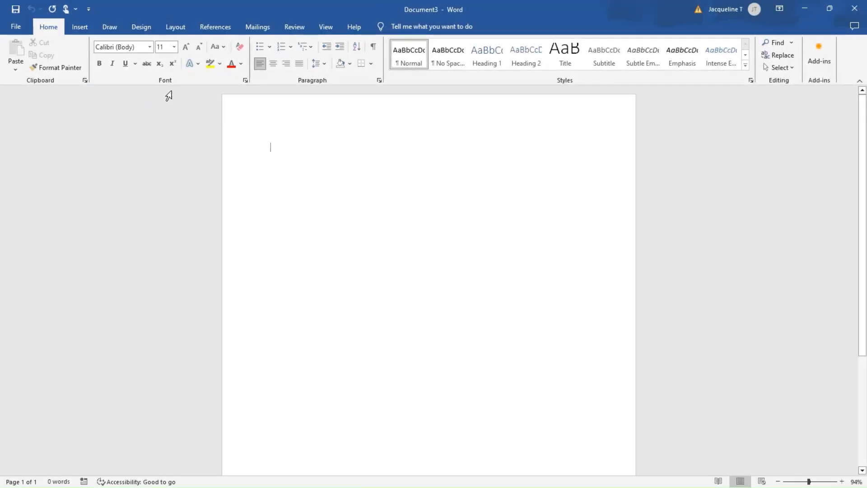
Use the DemoMailMerge workbook as the recipient list and insert the DATA merge field
left_click(257, 27)
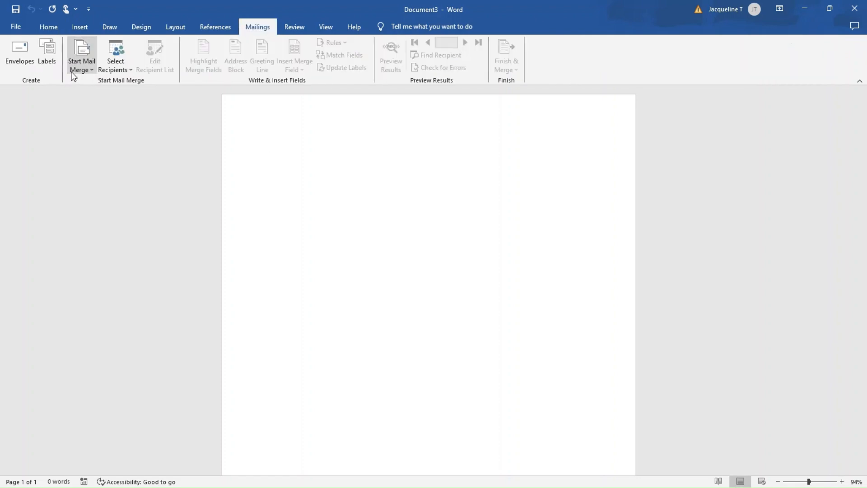
left_click(115, 54)
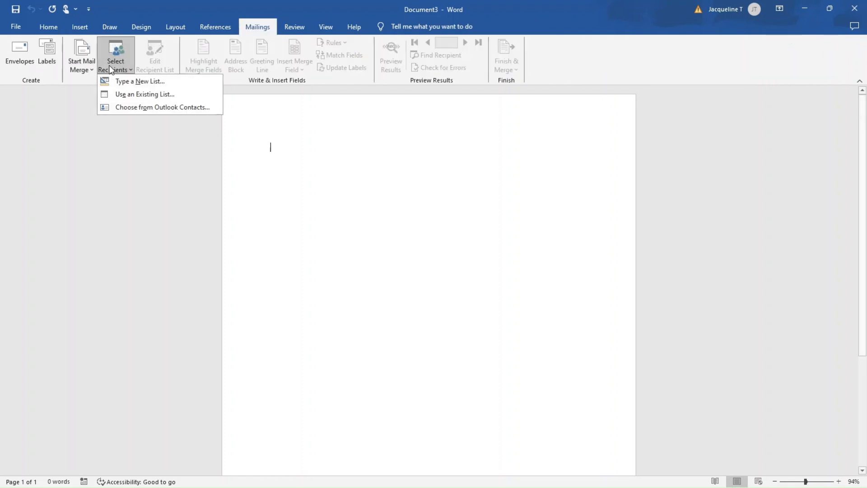
left_click(145, 94)
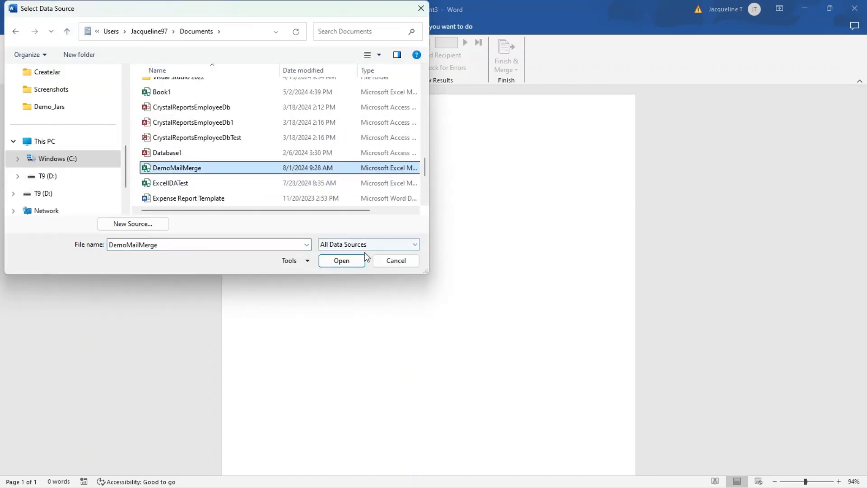
left_click(341, 261)
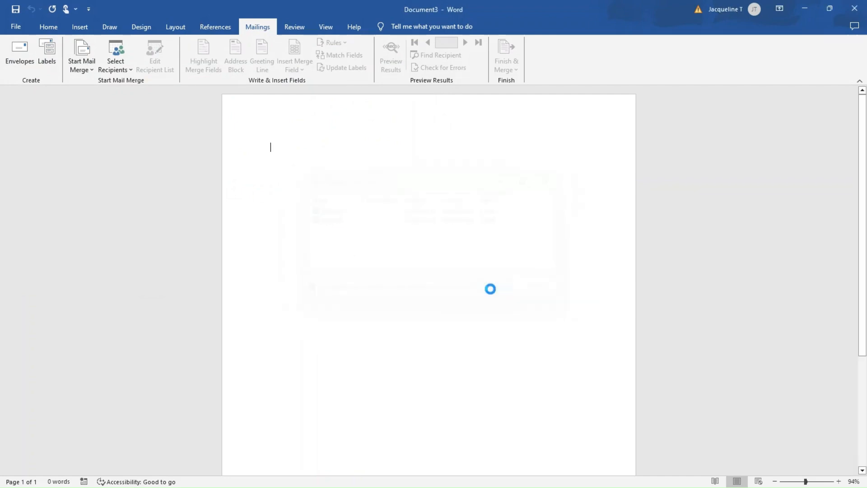
left_click(294, 54)
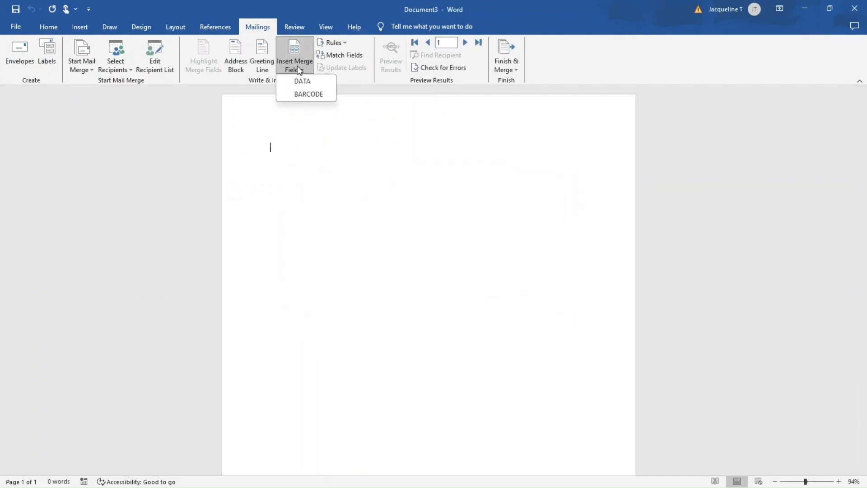
left_click(301, 81)
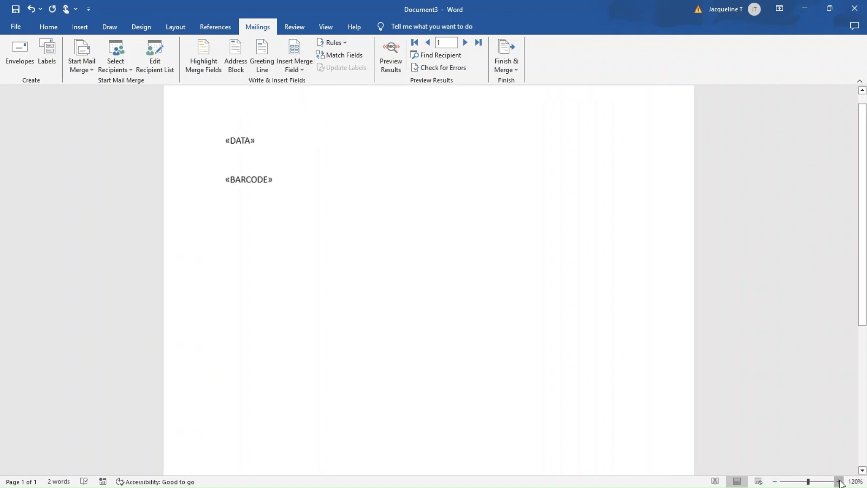
Zoom in and step through the next two merged records' barcodes
left_click(391, 53)
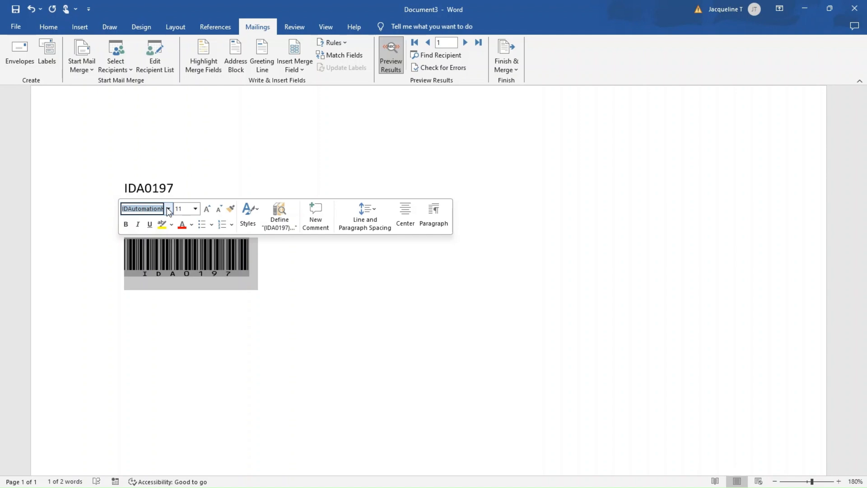
left_click(351, 144)
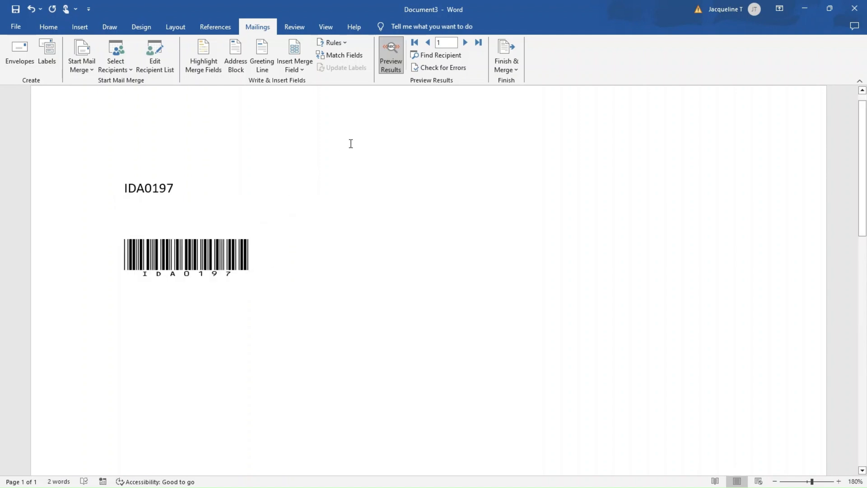
left_click(466, 43)
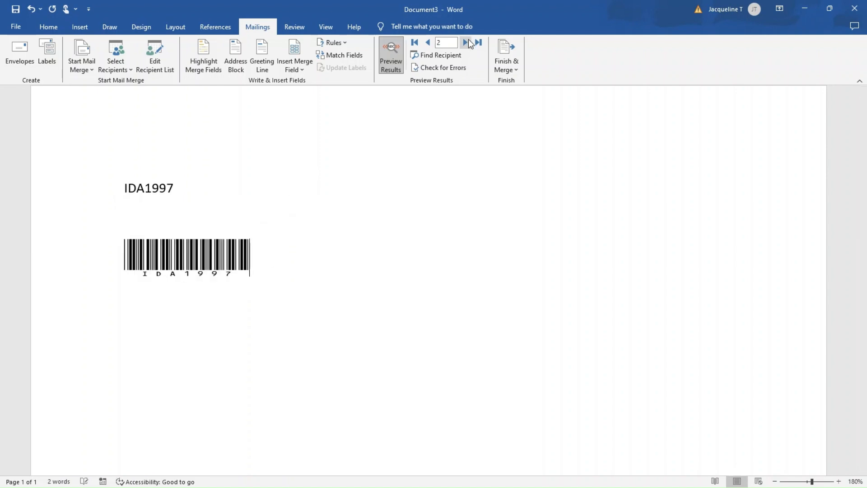
left_click(467, 44)
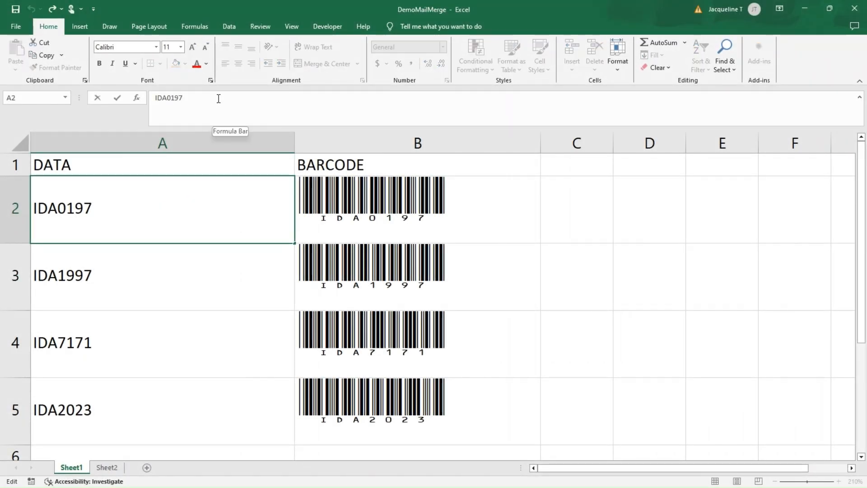
Append a double quote to IDA0197 in A2, then scroll the Extended Code 39 ASCII table
type("\"")
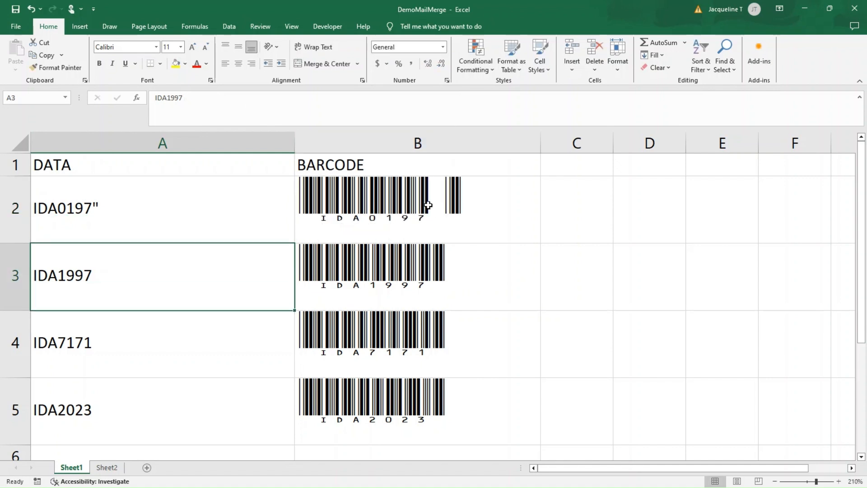
mouse_move(446, 203)
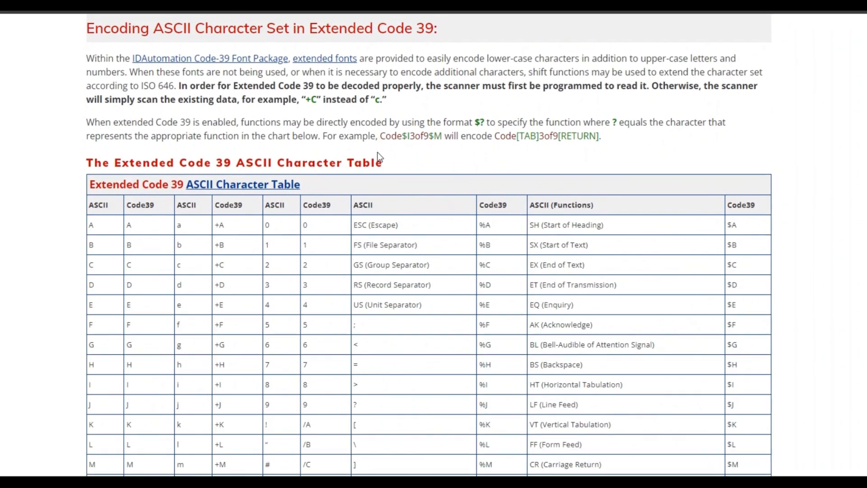
scroll("down", 3)
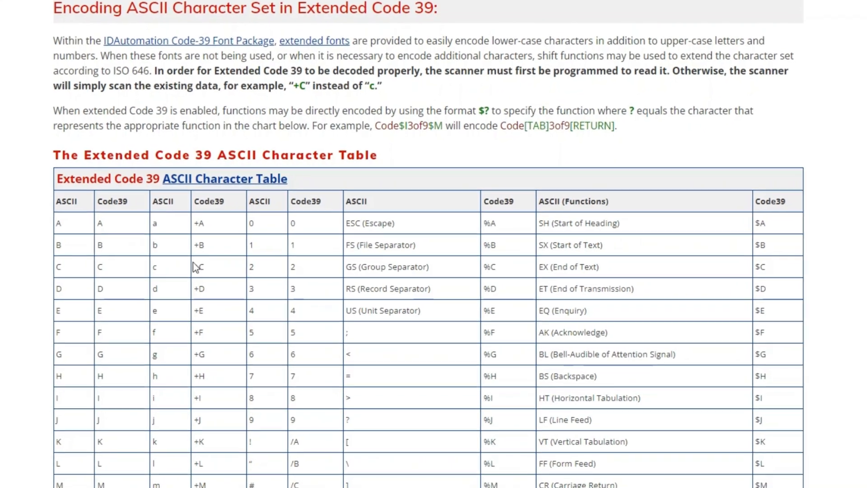
scroll("down", 3)
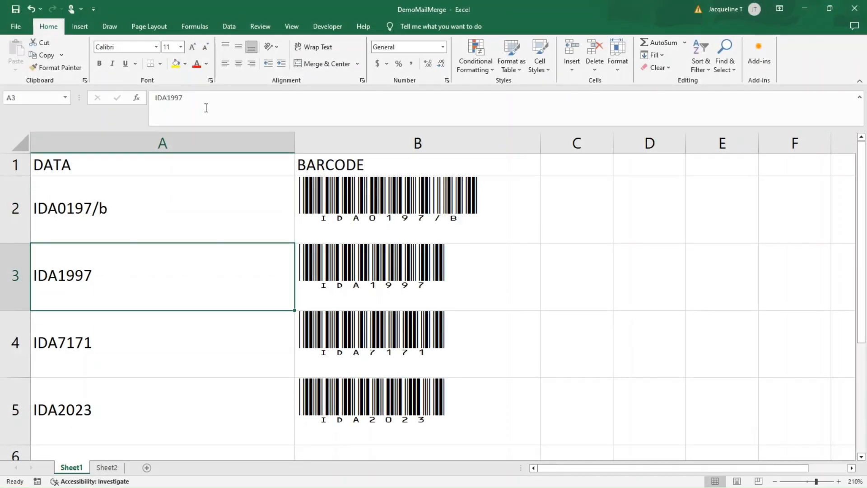
mouse_move(472, 199)
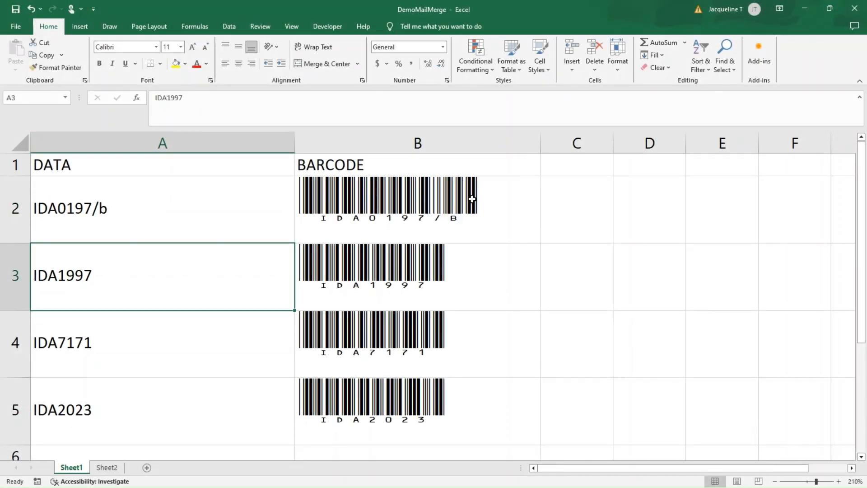